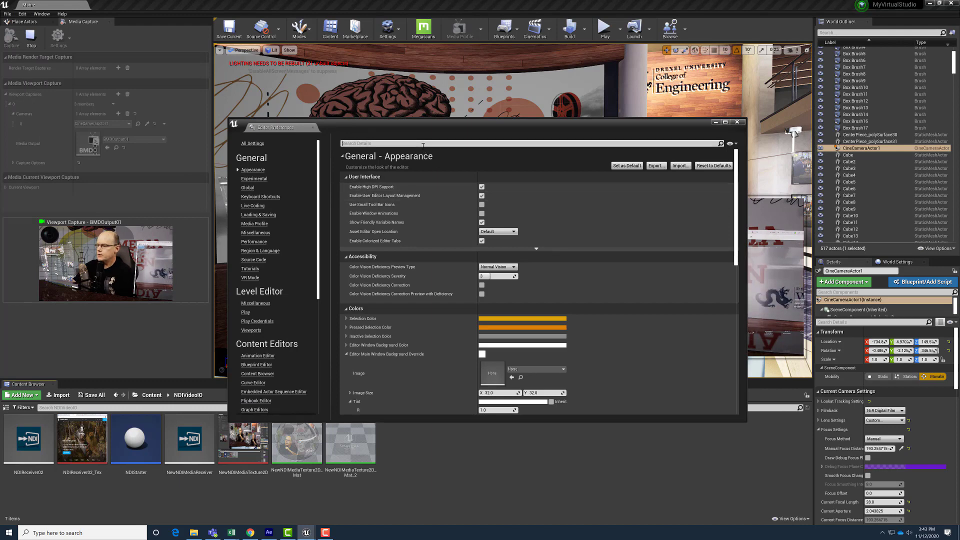
# Filter Editor Preferences by 'cpu' and uncheck 'Use Less CPU when in Background'
pyautogui.write('cpu')
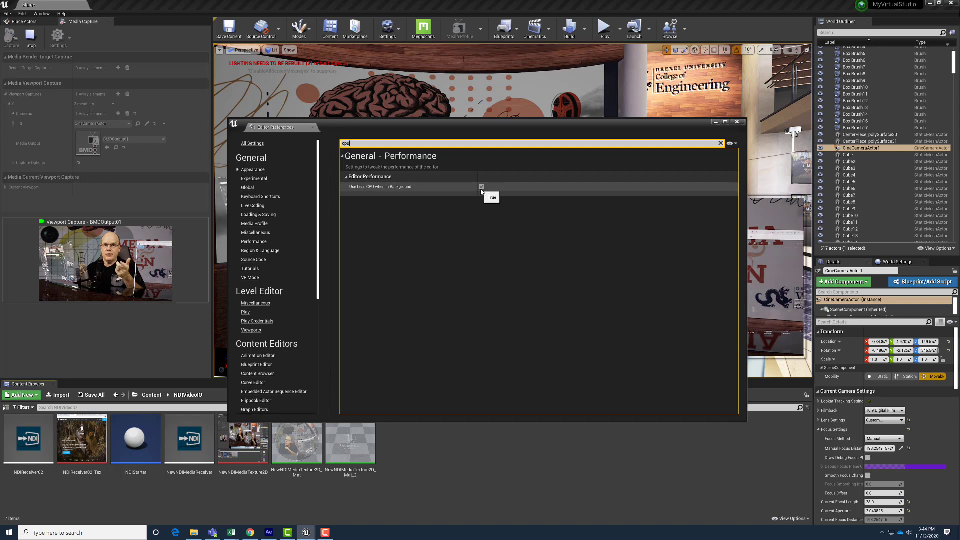
pyautogui.click(481, 187)
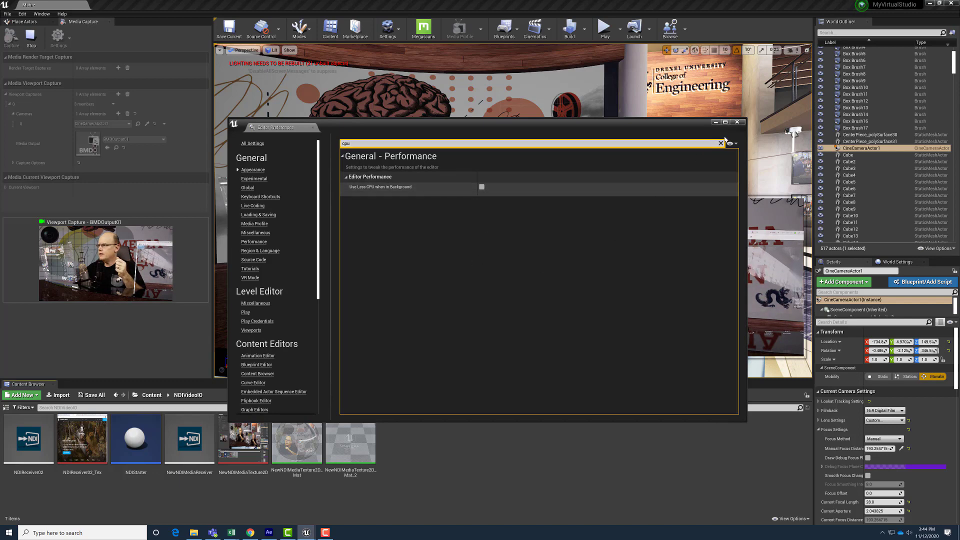